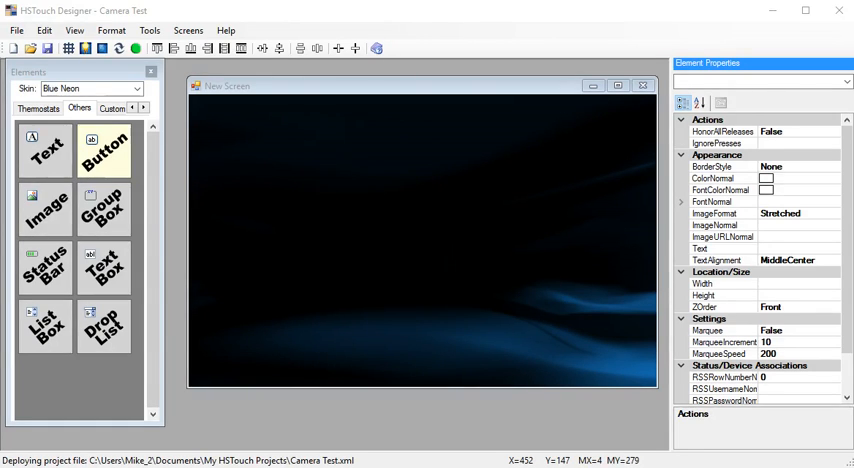
{"action": "mouse_move", "coordinate": [400, 322]}
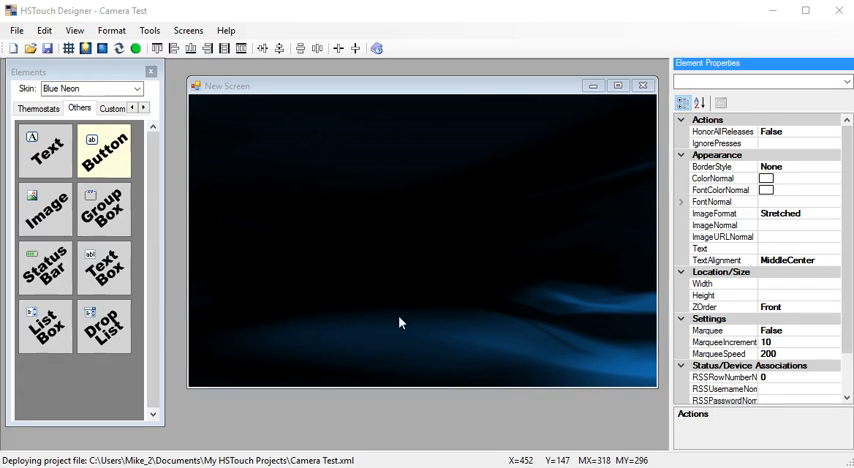
{"action": "mouse_move", "coordinate": [592, 344]}
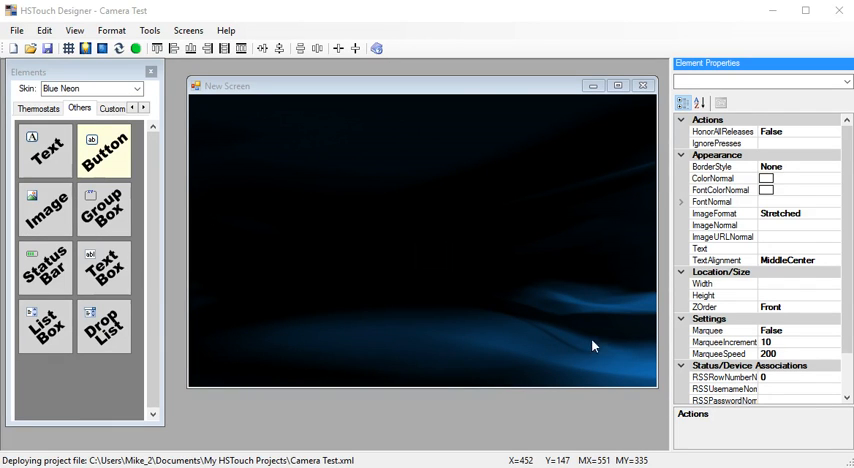
{"action": "mouse_move", "coordinate": [418, 200]}
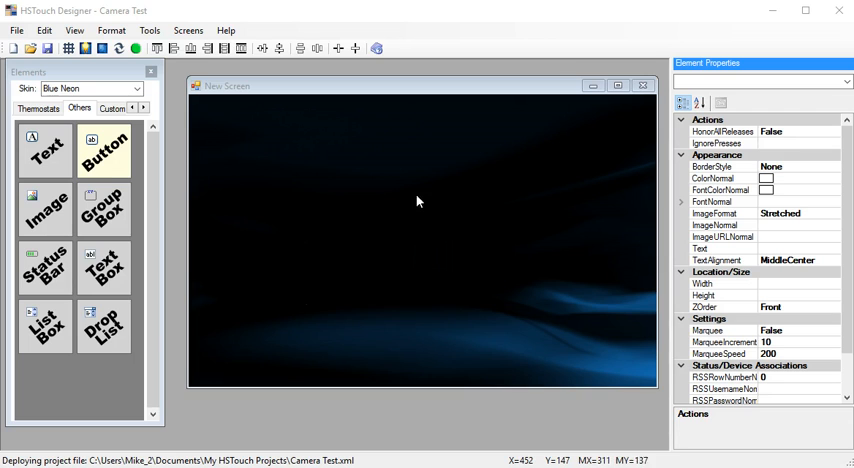
{"action": "mouse_move", "coordinate": [404, 216]}
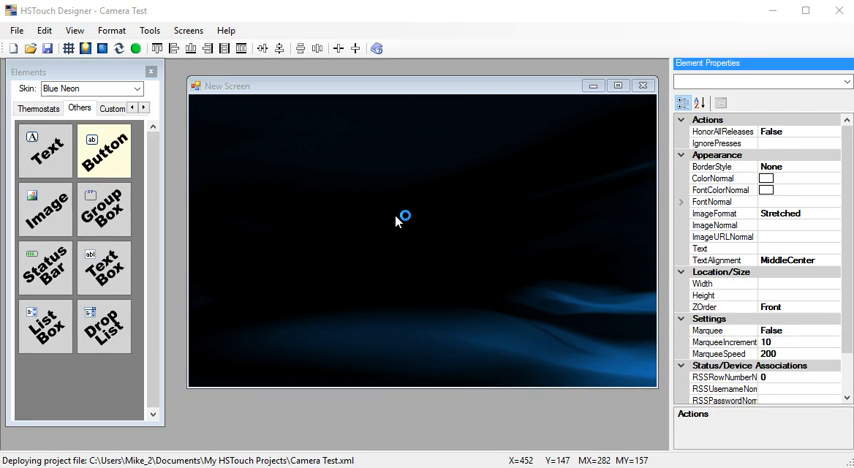
{"action": "mouse_move", "coordinate": [404, 140]}
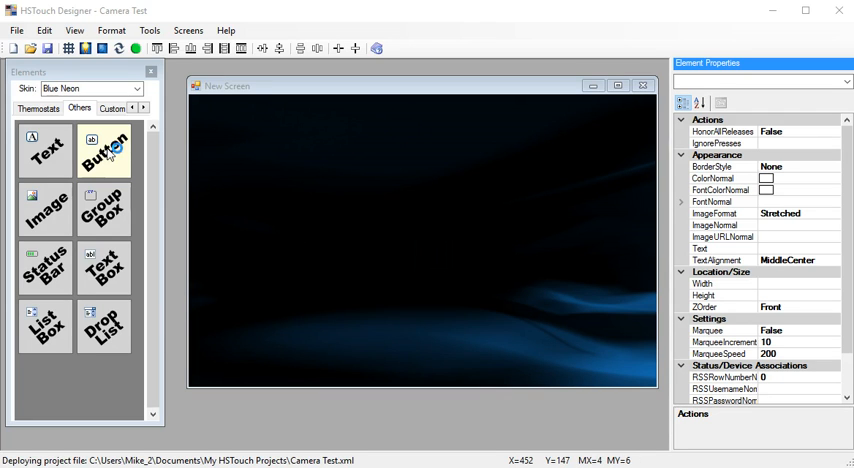
{"action": "mouse_move", "coordinate": [68, 182]}
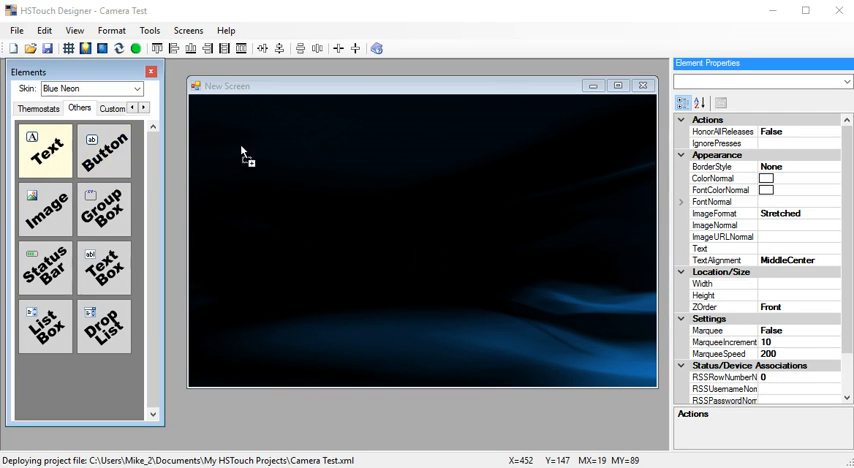
Place a Text element on the Camera Test screen, enlarge it into a big box and set IsHTML to True.
{"action": "left_click_drag", "start_coordinate": [46, 150], "coordinate": [264, 136]}
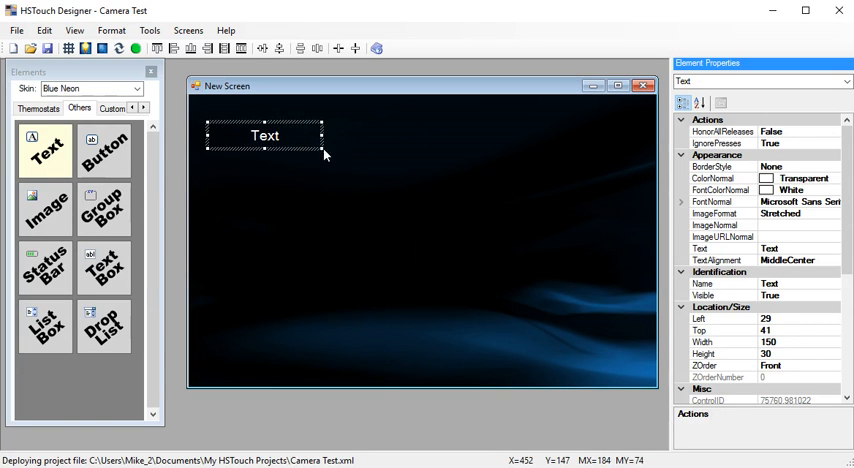
{"action": "left_click_drag", "start_coordinate": [322, 152], "coordinate": [474, 352]}
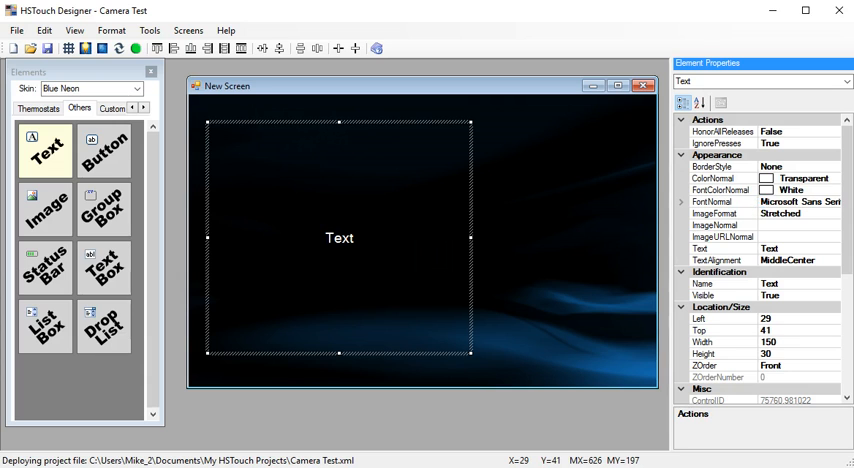
{"action": "scroll", "scroll_direction": "down", "scroll_amount": 3}
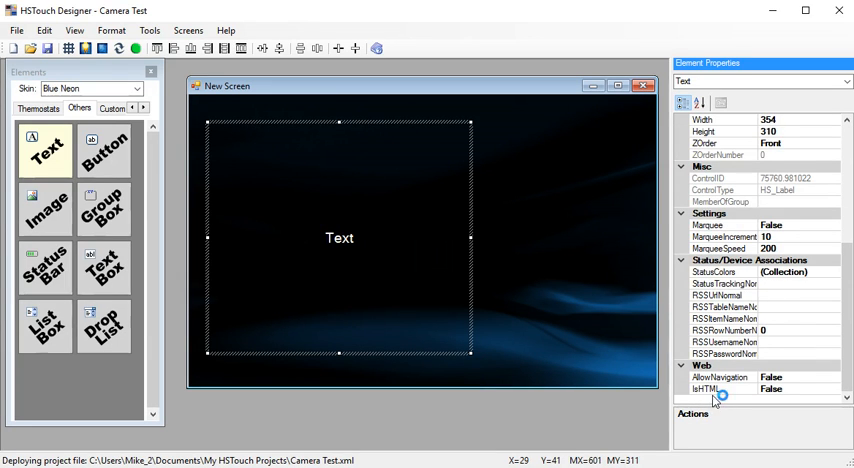
{"action": "left_click", "coordinate": [706, 388]}
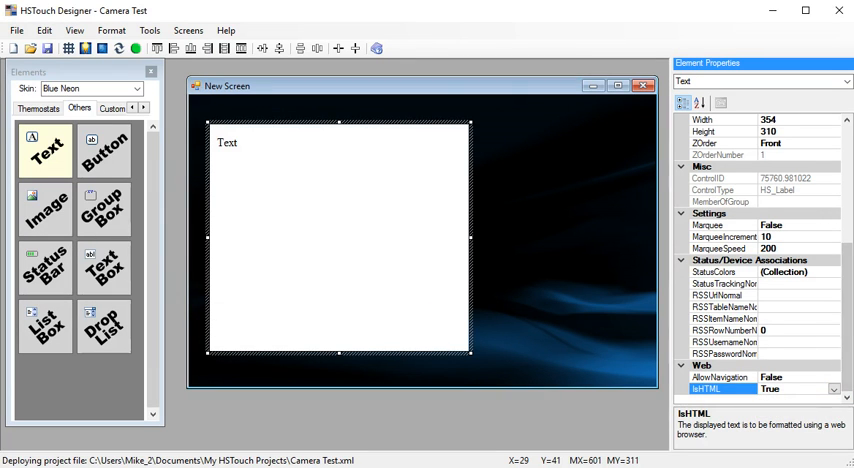
{"action": "scroll", "scroll_direction": "up", "scroll_amount": 3}
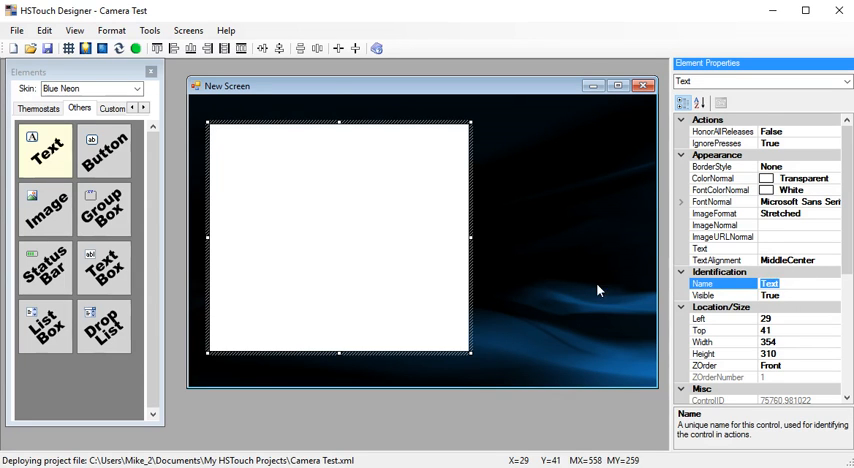
{"action": "type", "text": "Video"}
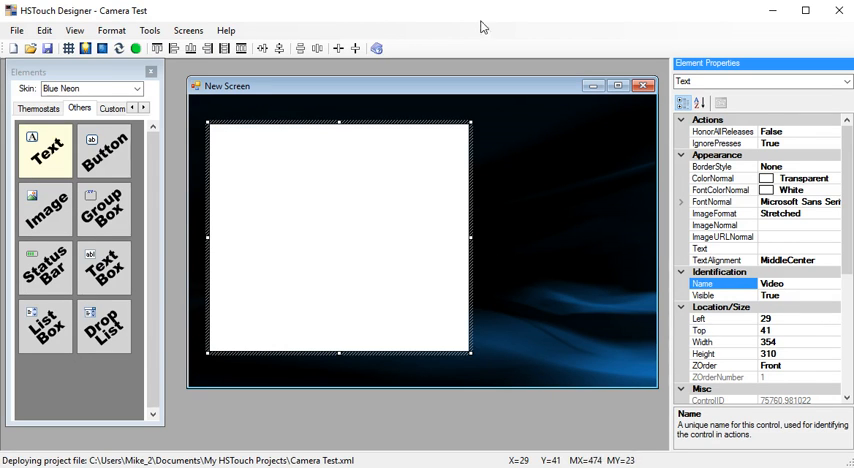
{"action": "mouse_move", "coordinate": [532, 156]}
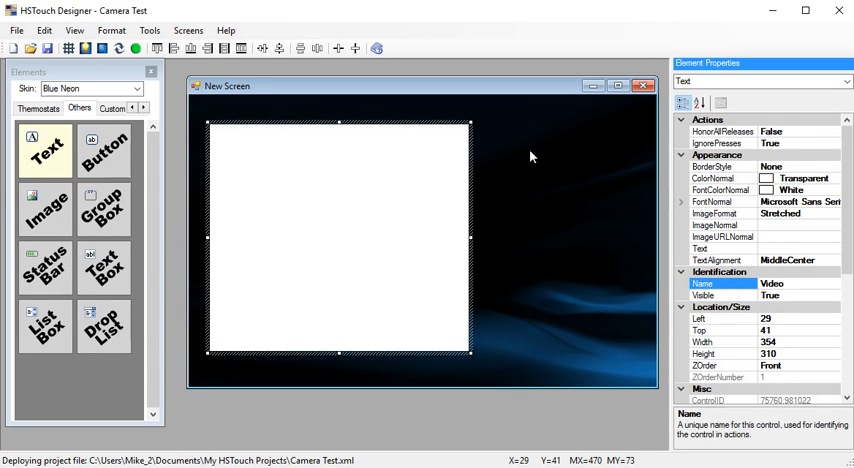
{"action": "mouse_move", "coordinate": [572, 168]}
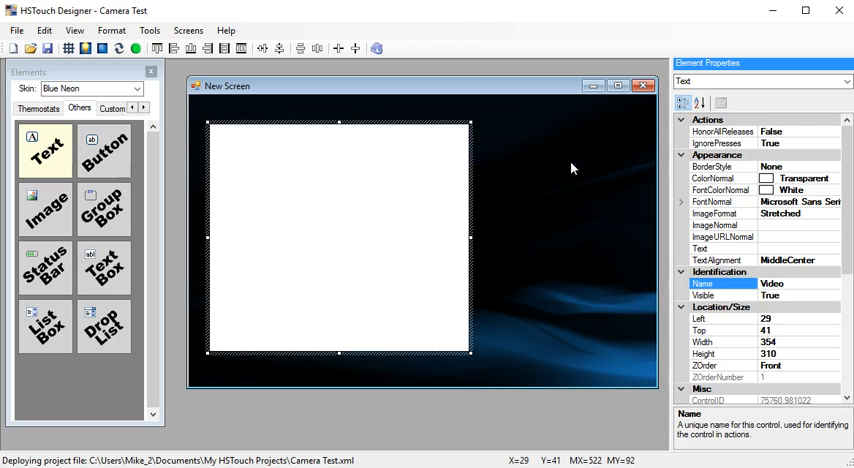
{"action": "mouse_move", "coordinate": [766, 248]}
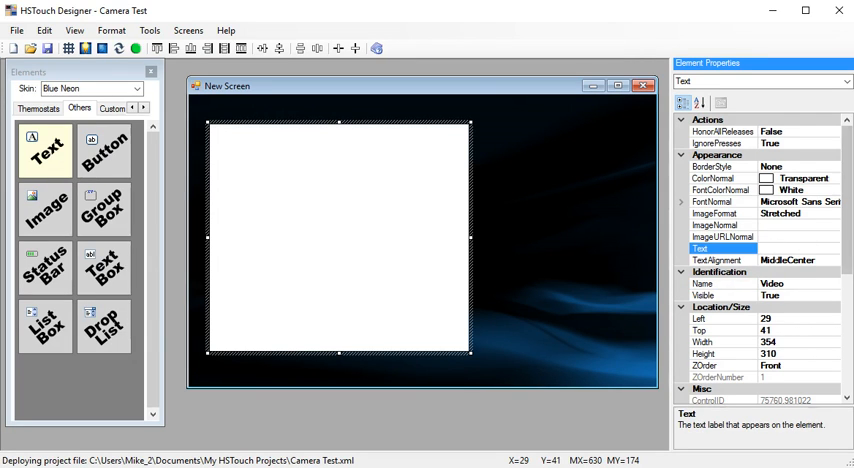
{"action": "left_click", "coordinate": [800, 248]}
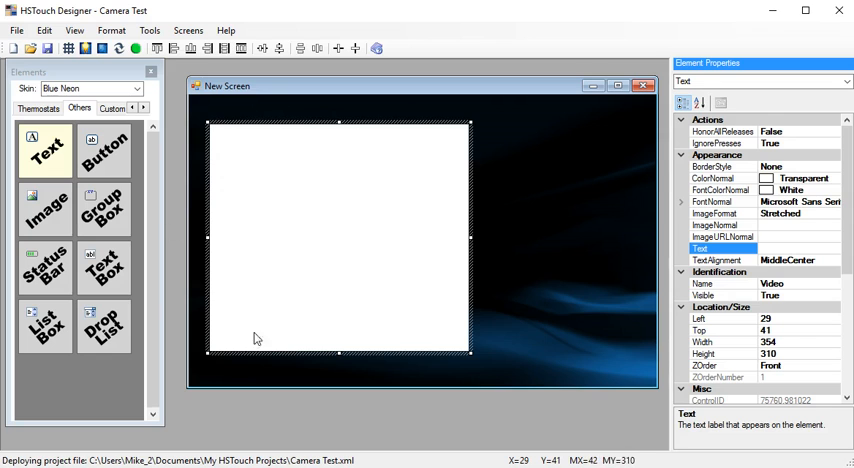
{"action": "mouse_move", "coordinate": [438, 180]}
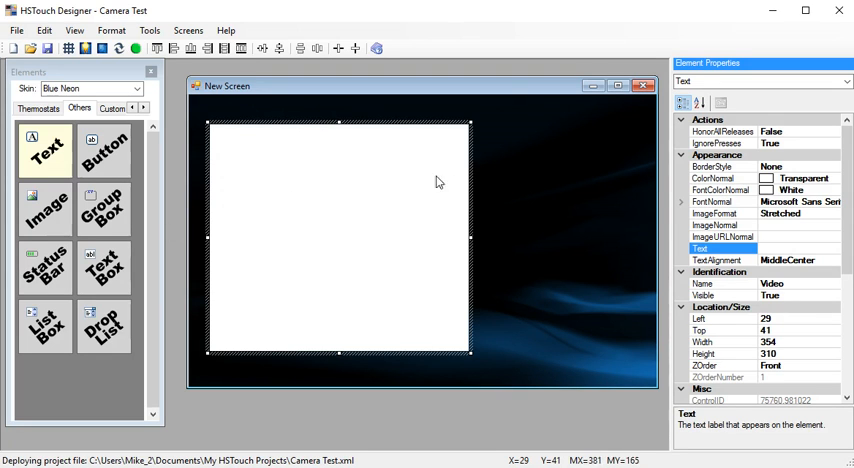
{"action": "mouse_move", "coordinate": [350, 302]}
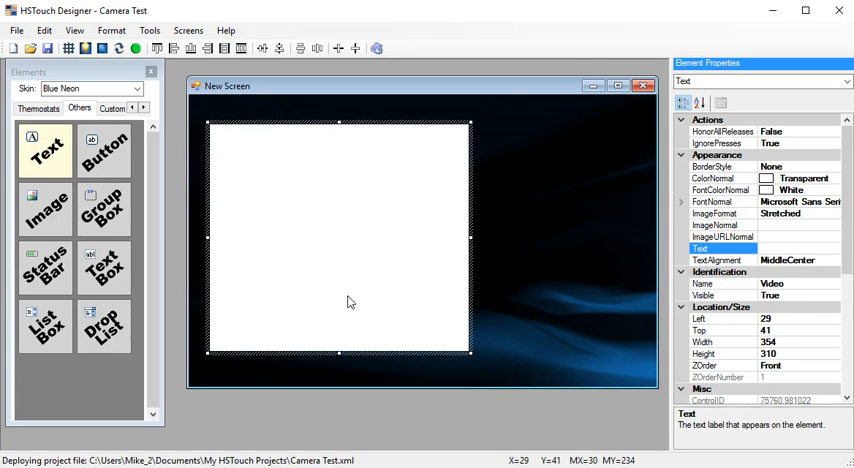
{"action": "mouse_move", "coordinate": [564, 156]}
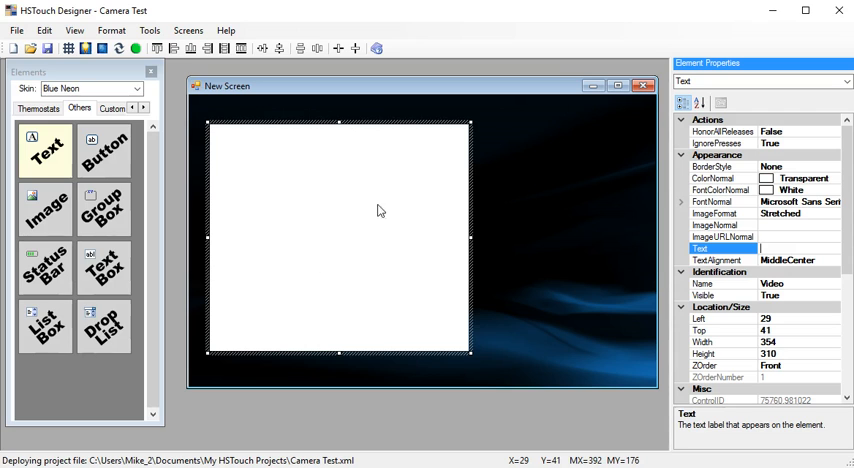
{"action": "mouse_move", "coordinate": [352, 256]}
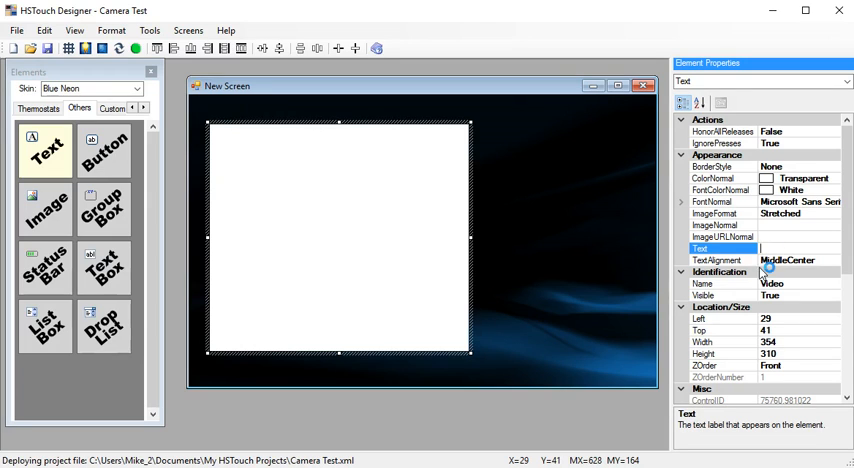
{"action": "type", "text": "er=demo&pw=demo"}
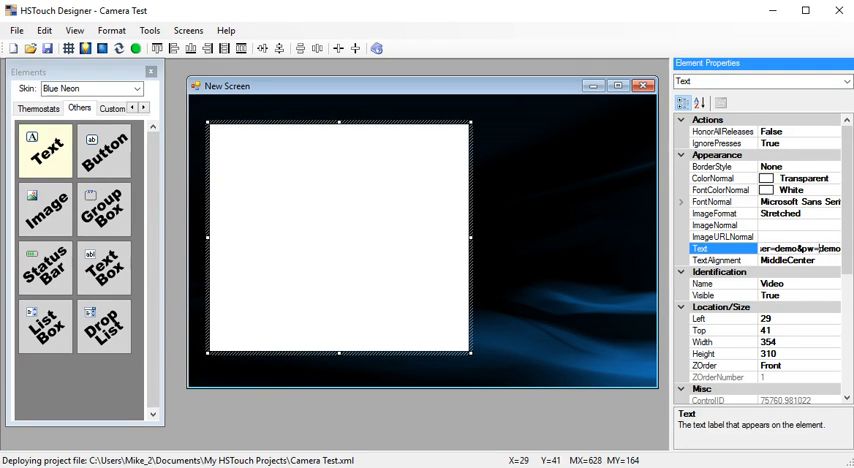
{"action": "type", "text": "http://127.0.0.1:80"}
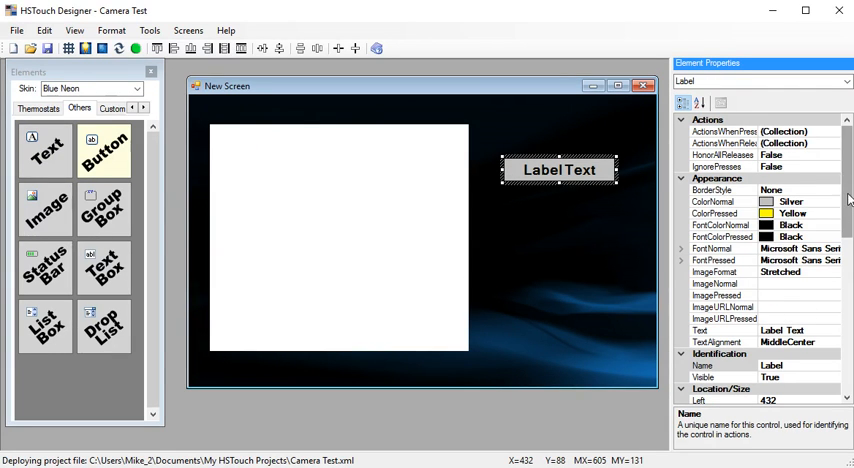
Add a Driveway button under the Front Door button and select Front Door.
{"action": "left_click", "coordinate": [700, 330]}
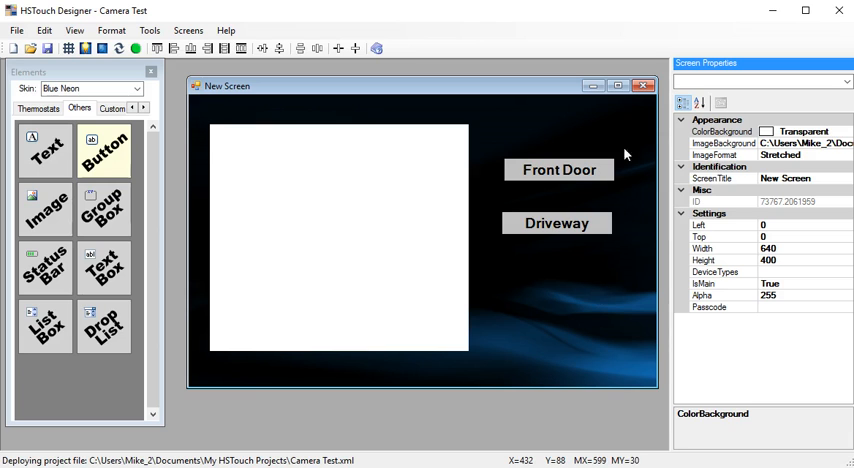
{"action": "left_click", "coordinate": [558, 168]}
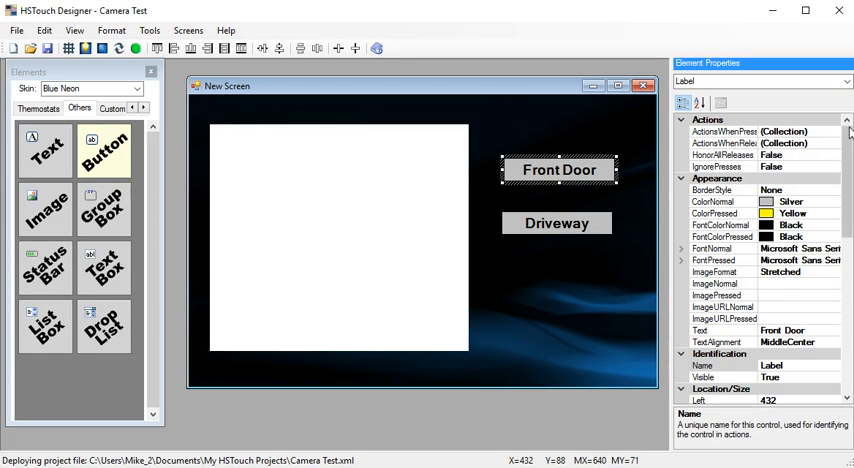
{"action": "left_click", "coordinate": [716, 132]}
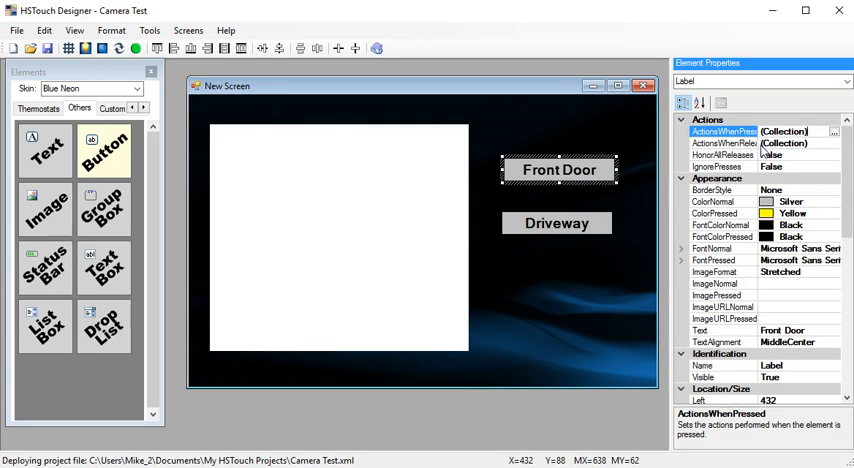
Add a Front Door press action setting New Screen Video's text to the cam1 URL.
{"action": "left_click", "coordinate": [834, 132]}
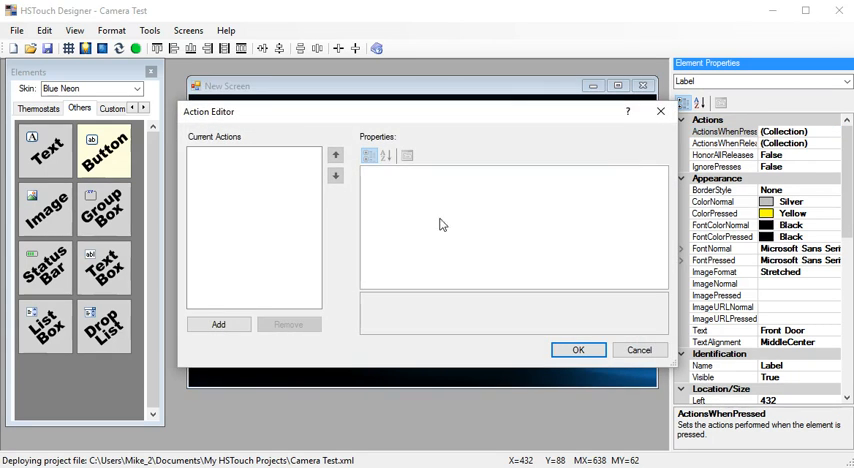
{"action": "left_click", "coordinate": [218, 324]}
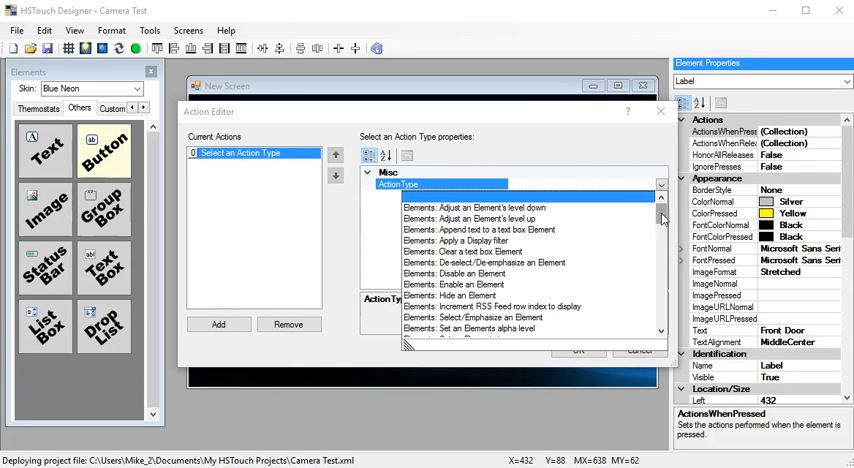
{"action": "scroll", "scroll_direction": "down", "scroll_amount": 3}
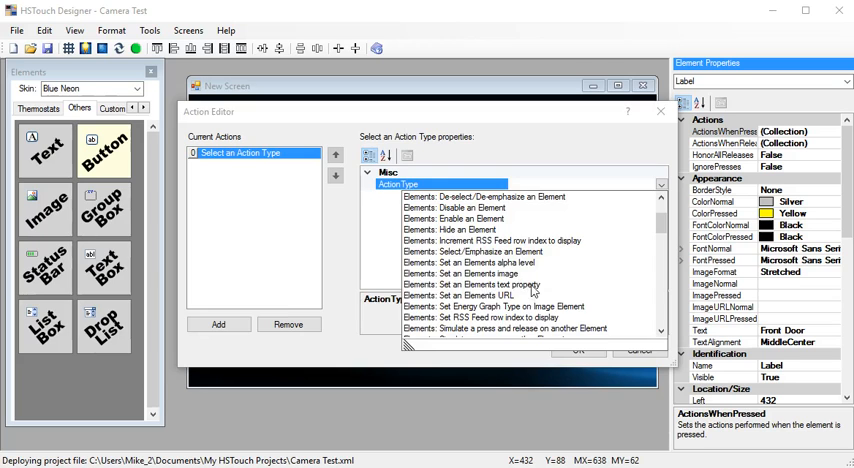
{"action": "left_click", "coordinate": [484, 284]}
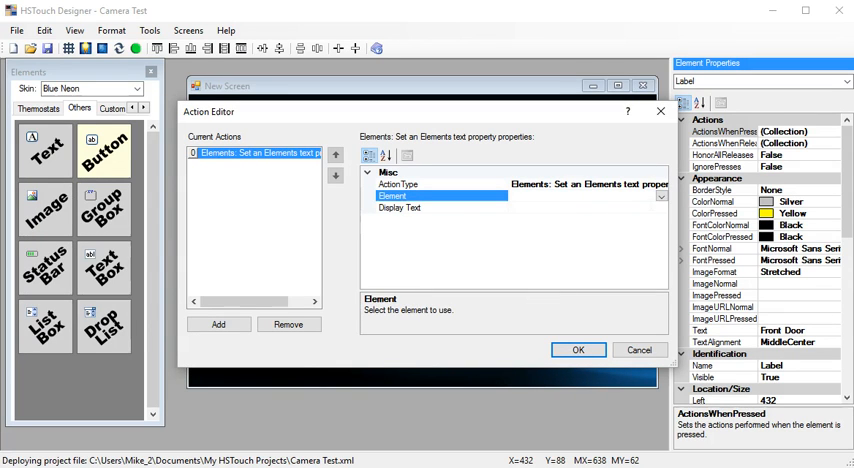
{"action": "left_click", "coordinate": [660, 196]}
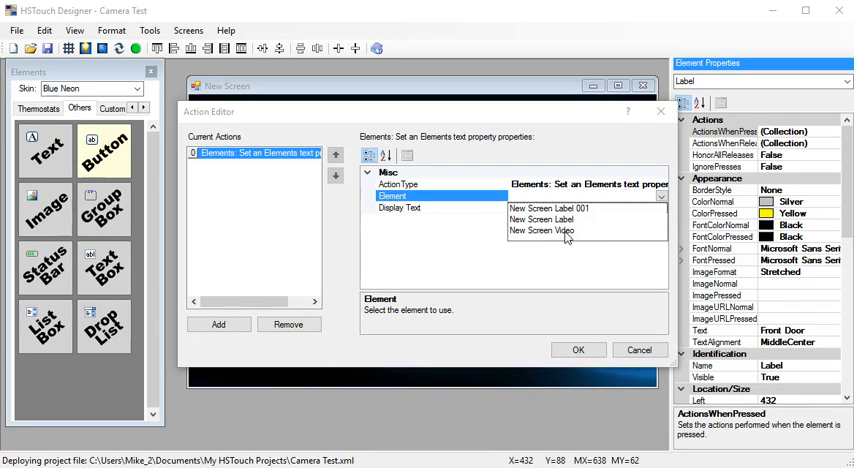
{"action": "left_click", "coordinate": [540, 230]}
{"action": "type", "text": "http://127.0.0.1:8085/cam1-640x480"}
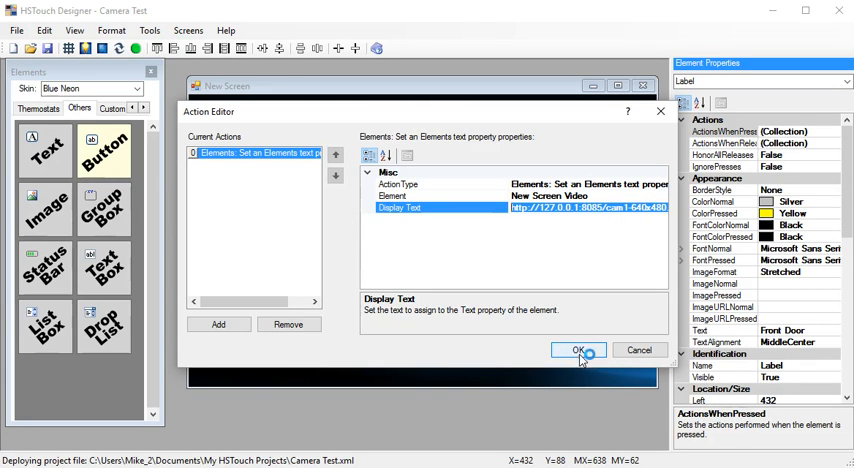
{"action": "left_click", "coordinate": [578, 350]}
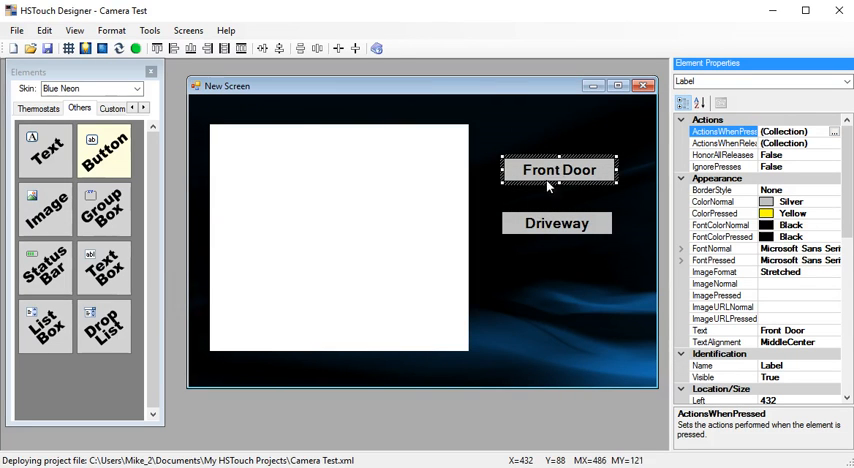
Add a Driveway press action setting New Screen Video's text to the cam2 URL.
{"action": "left_click", "coordinate": [556, 222]}
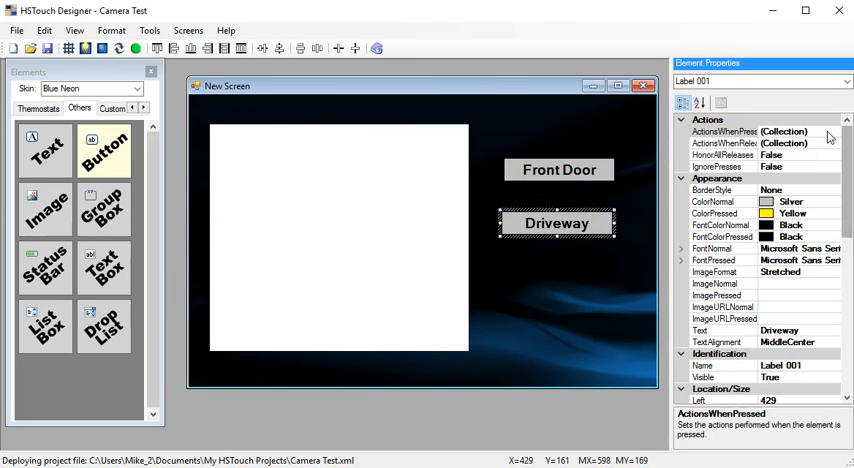
{"action": "left_click", "coordinate": [830, 136]}
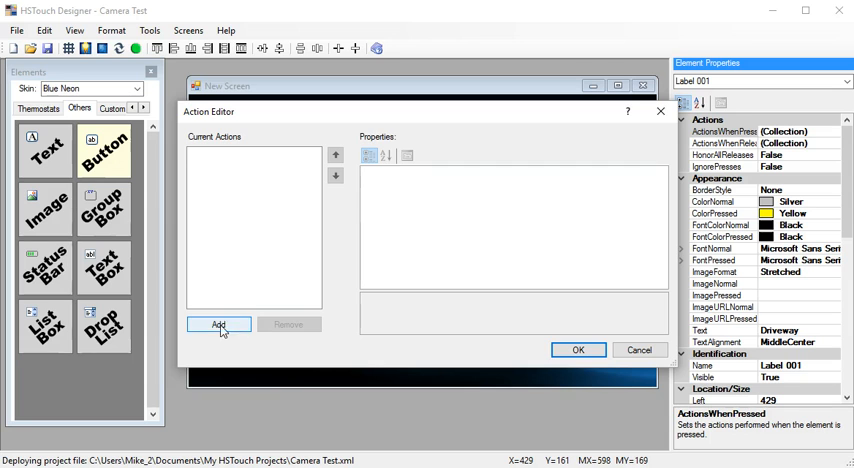
{"action": "left_click", "coordinate": [218, 324]}
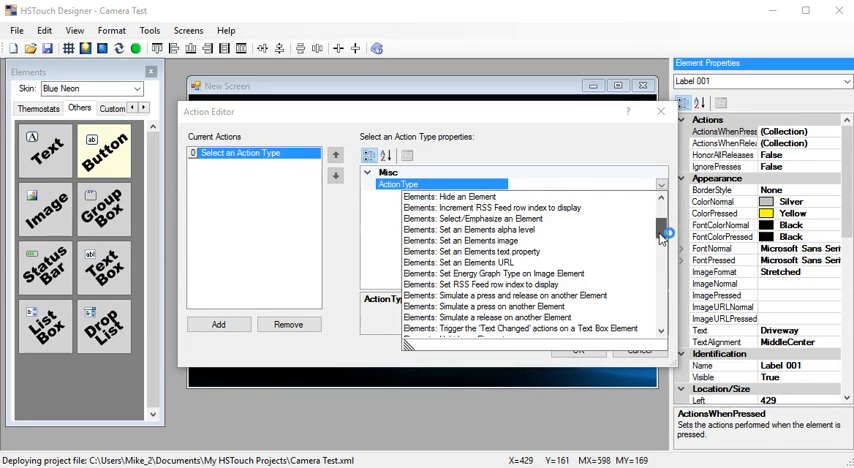
{"action": "left_click", "coordinate": [488, 252]}
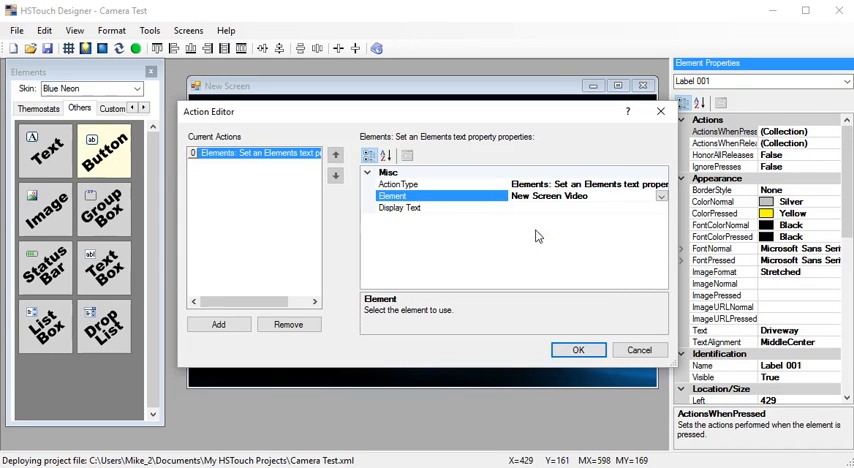
{"action": "left_click", "coordinate": [400, 208]}
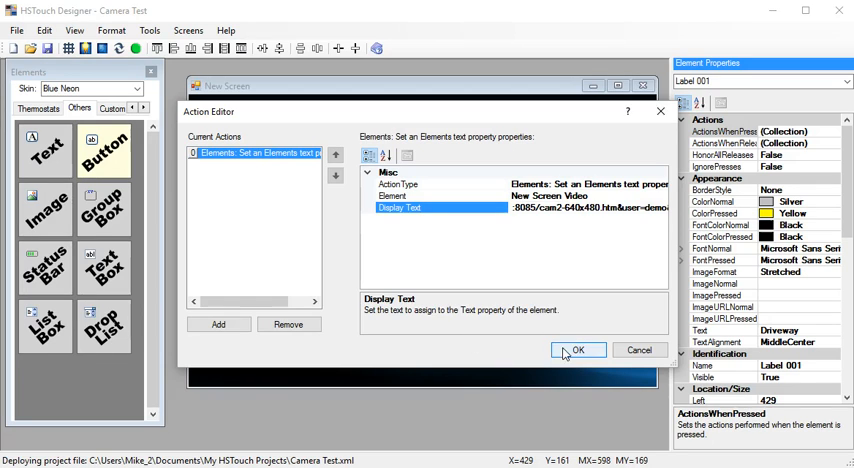
{"action": "left_click", "coordinate": [578, 350]}
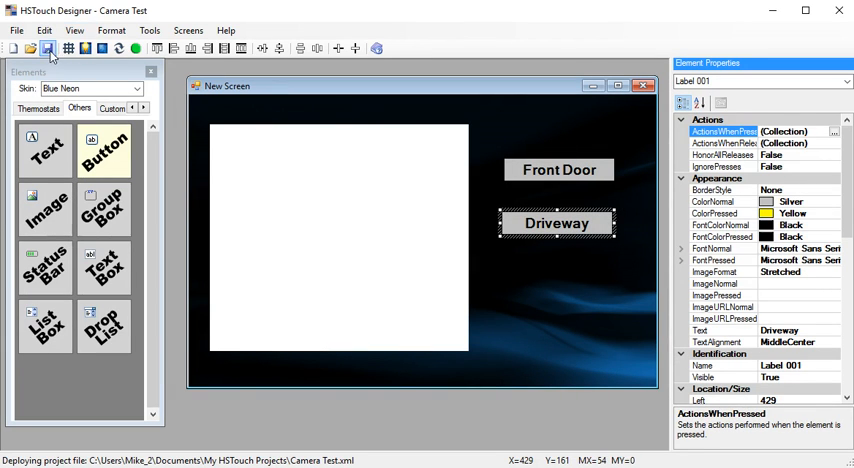
{"action": "mouse_move", "coordinate": [52, 48]}
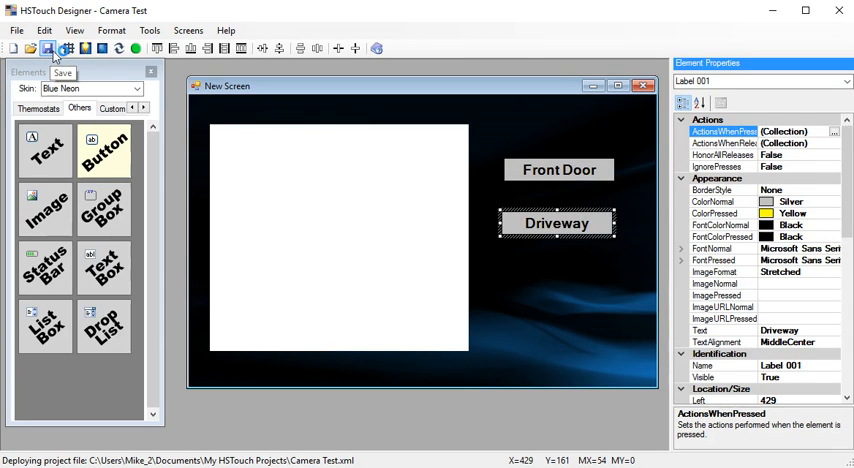
Save the project and run the Windows client from the Tools menu.
{"action": "left_click", "coordinate": [148, 28]}
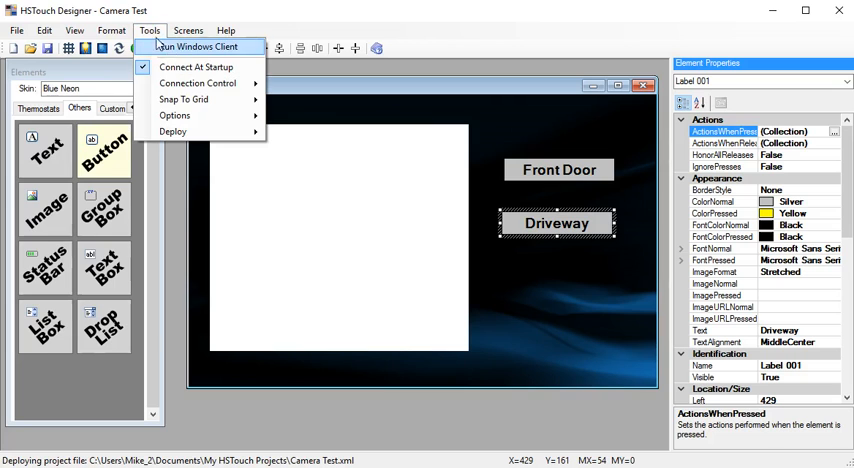
{"action": "mouse_move", "coordinate": [200, 48]}
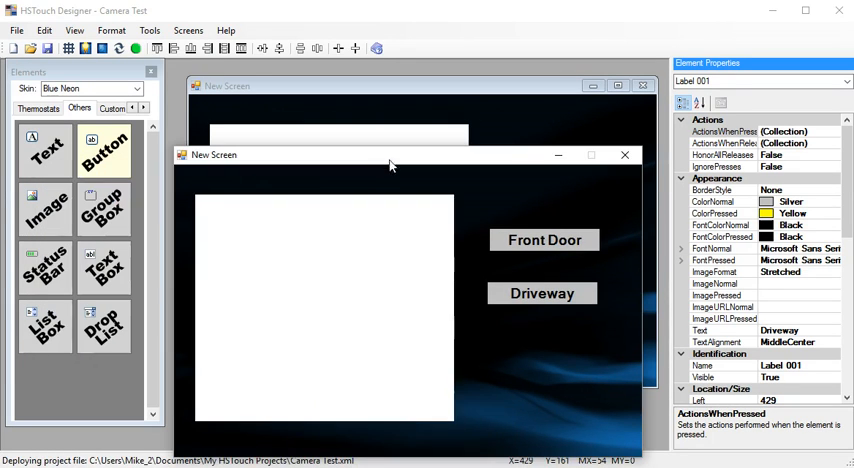
{"action": "mouse_move", "coordinate": [404, 154]}
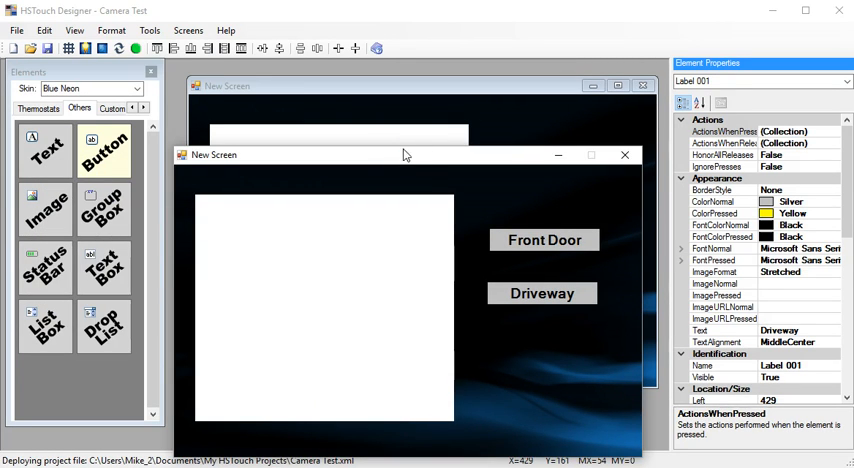
{"action": "mouse_move", "coordinate": [196, 364]}
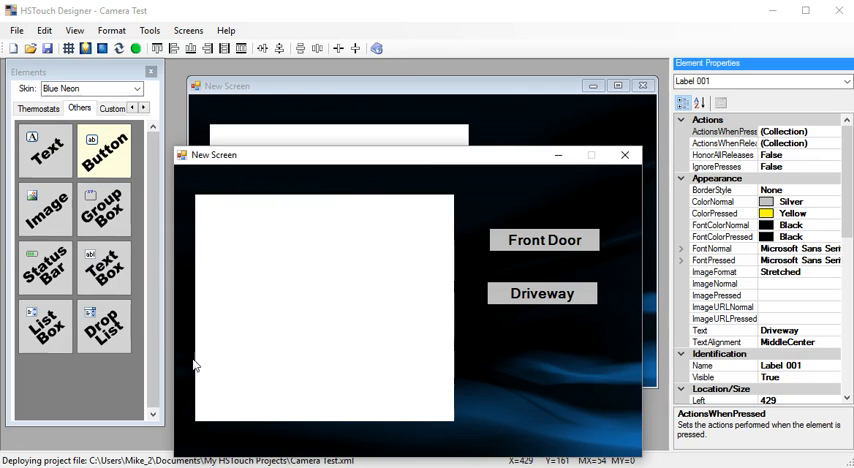
{"action": "mouse_move", "coordinate": [340, 300]}
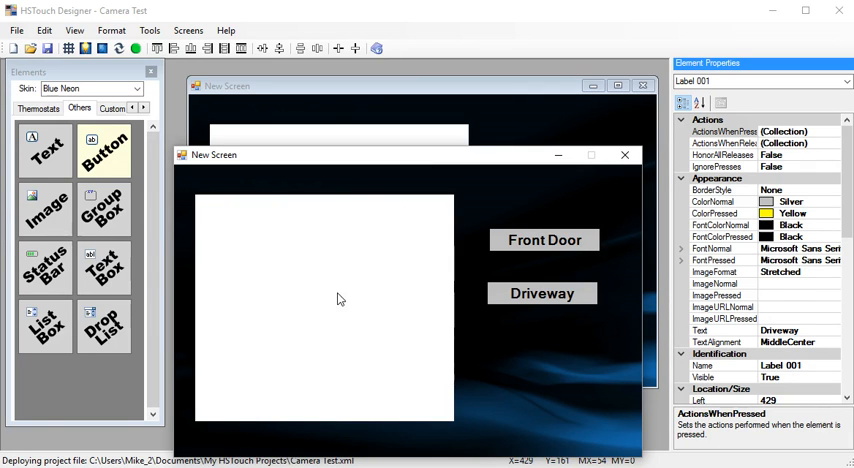
{"action": "mouse_move", "coordinate": [334, 288]}
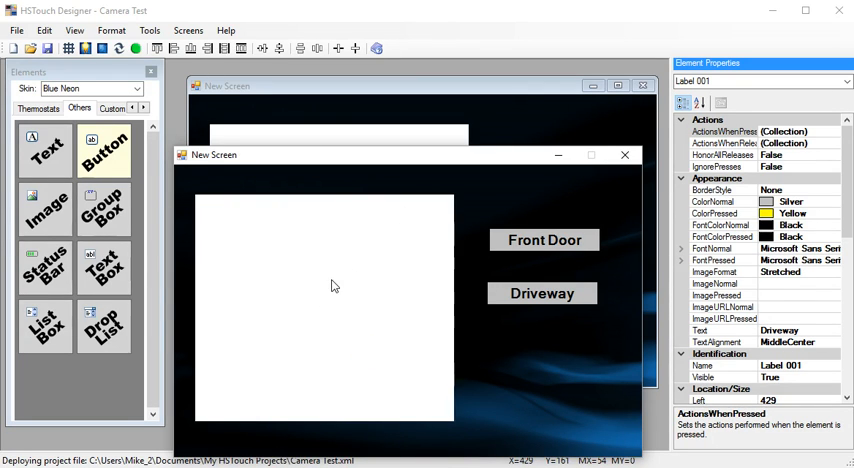
{"action": "mouse_move", "coordinate": [548, 244]}
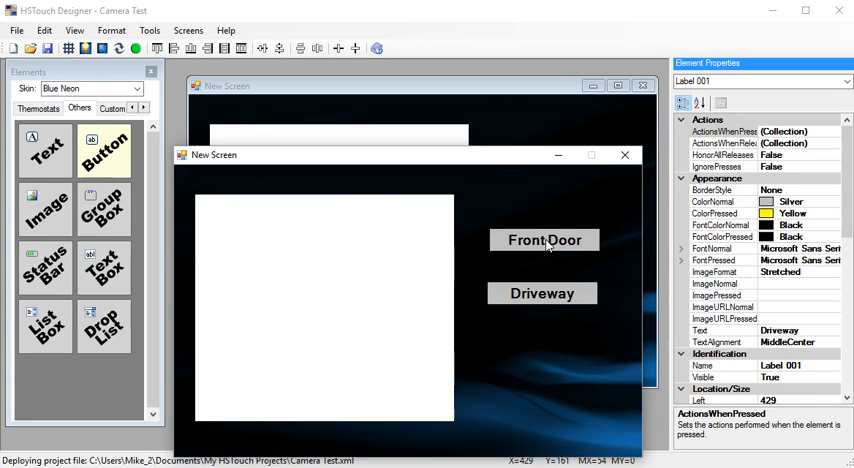